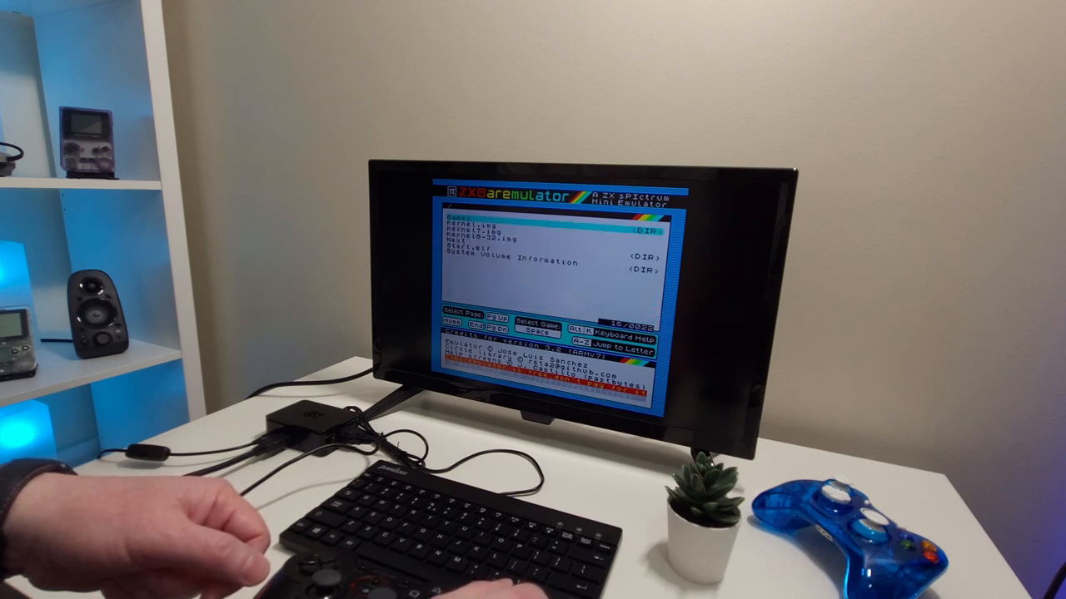
- Confirm the tape file, return to the Spectrum BASIC prompt and enter LOAD
{"action": "key", "text": "down"}
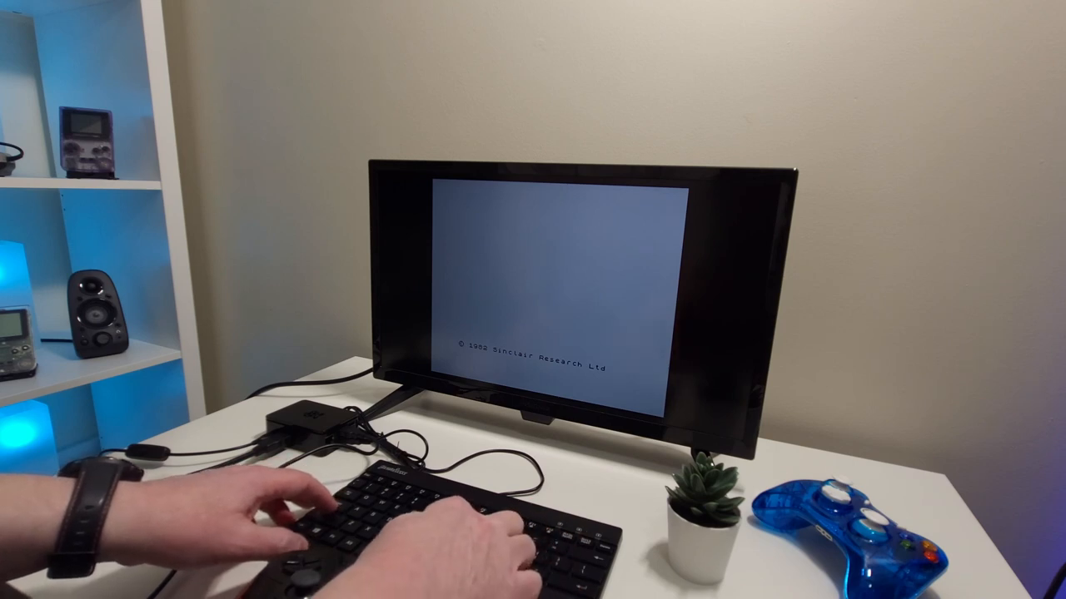
{"action": "type", "text": "LOAD"}
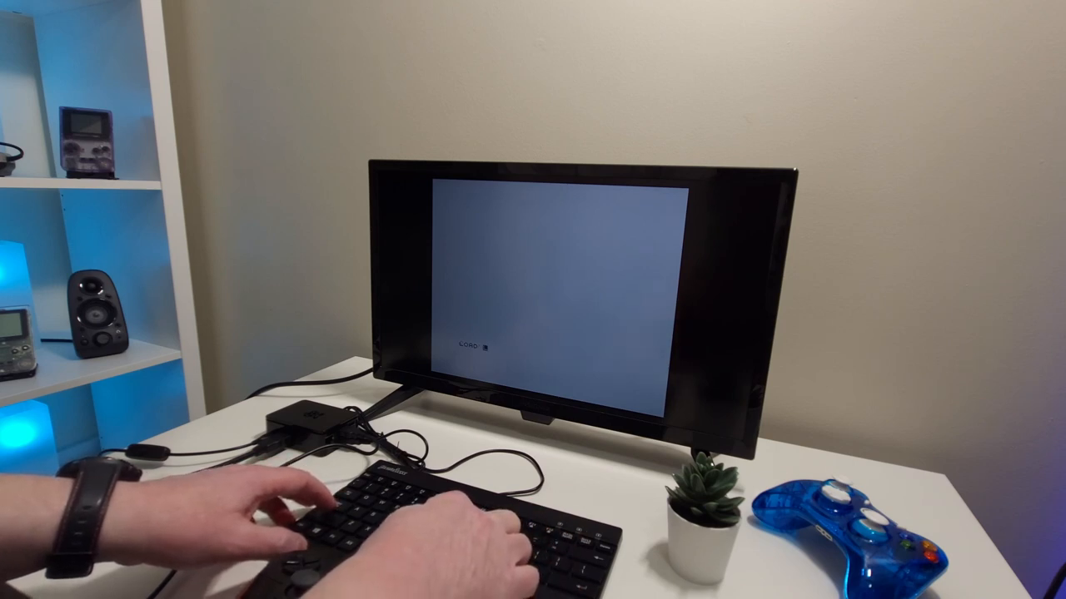